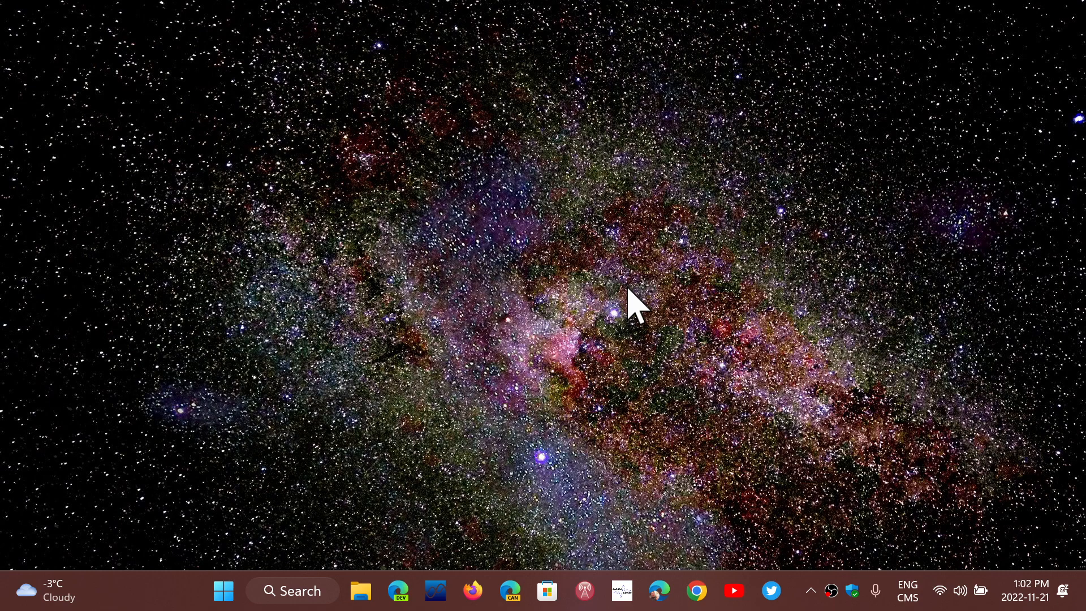
{"action": "mouse_move", "coordinate": [689, 323]}
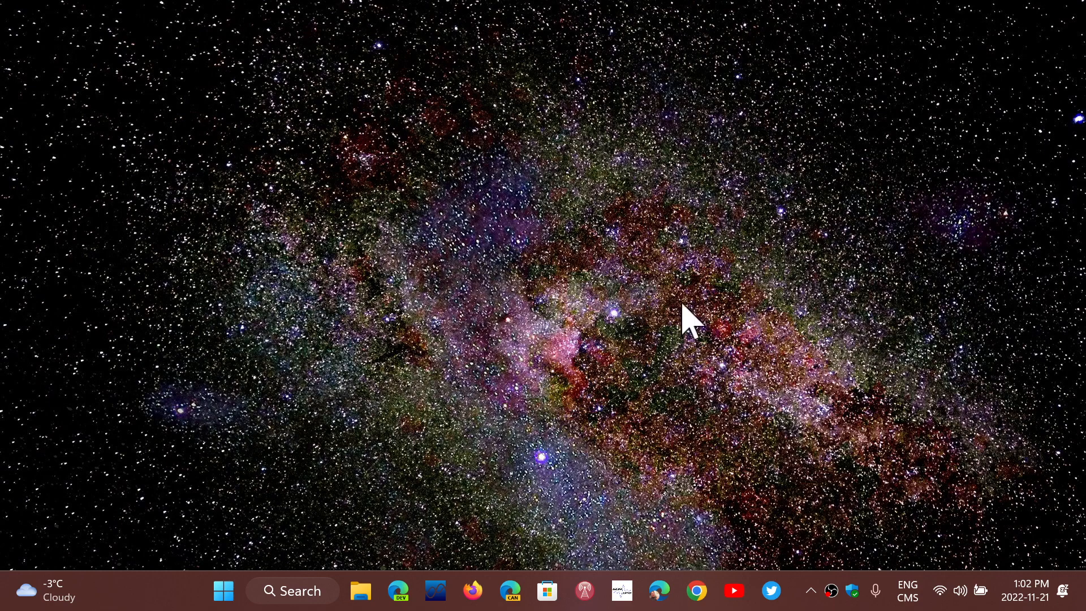
{"action": "mouse_move", "coordinate": [417, 542]}
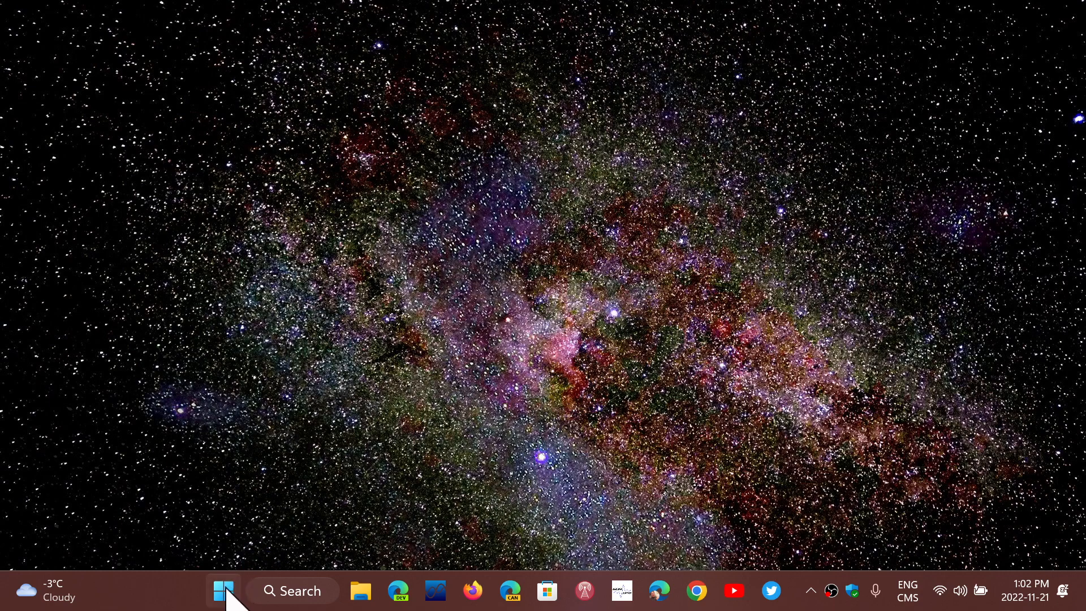
Launch Settings from the Start menu's pinned apps and show Windows Update reporting up to date
{"action": "left_click", "coordinate": [291, 590]}
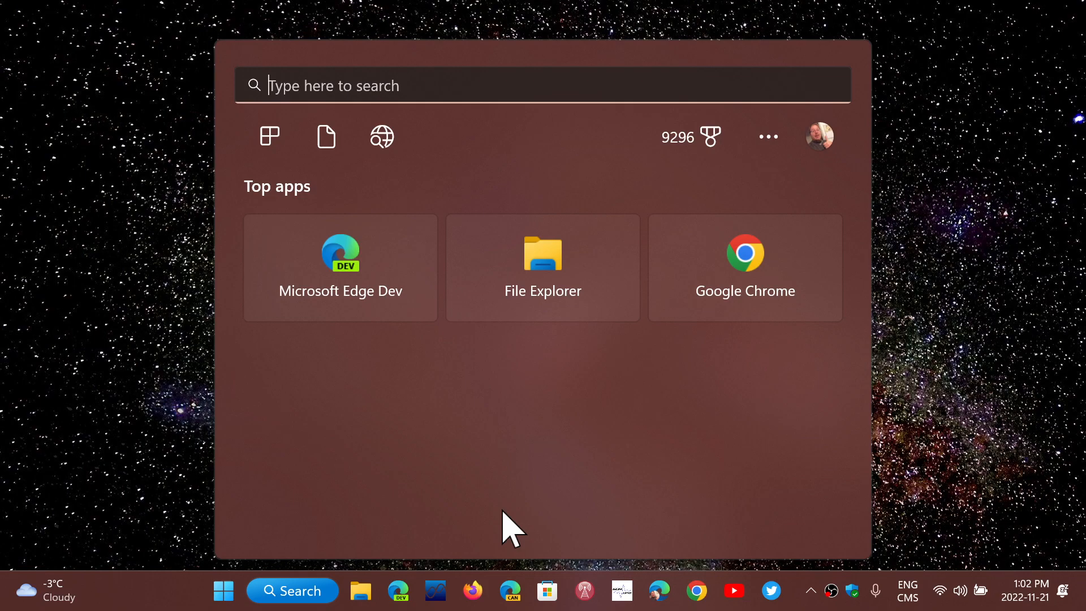
{"action": "left_click", "coordinate": [223, 590]}
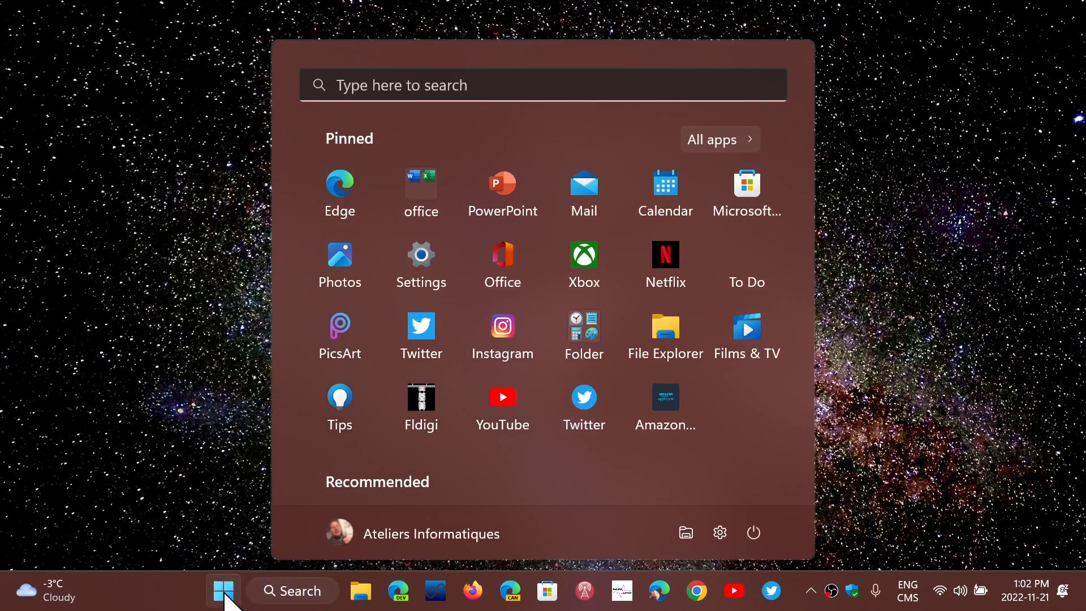
{"action": "left_click", "coordinate": [421, 255]}
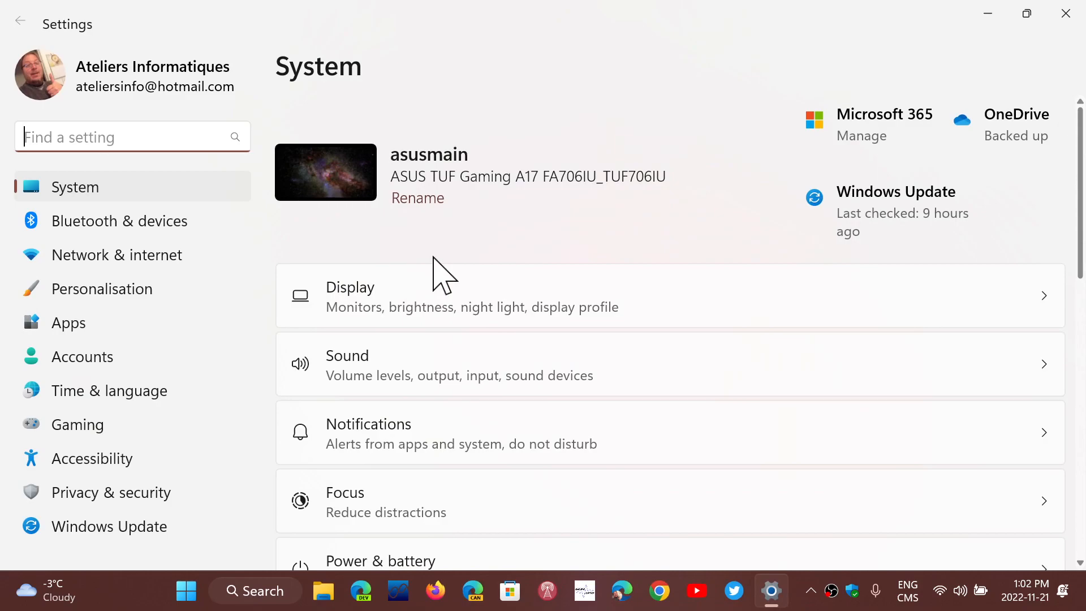
{"action": "left_click", "coordinate": [108, 526]}
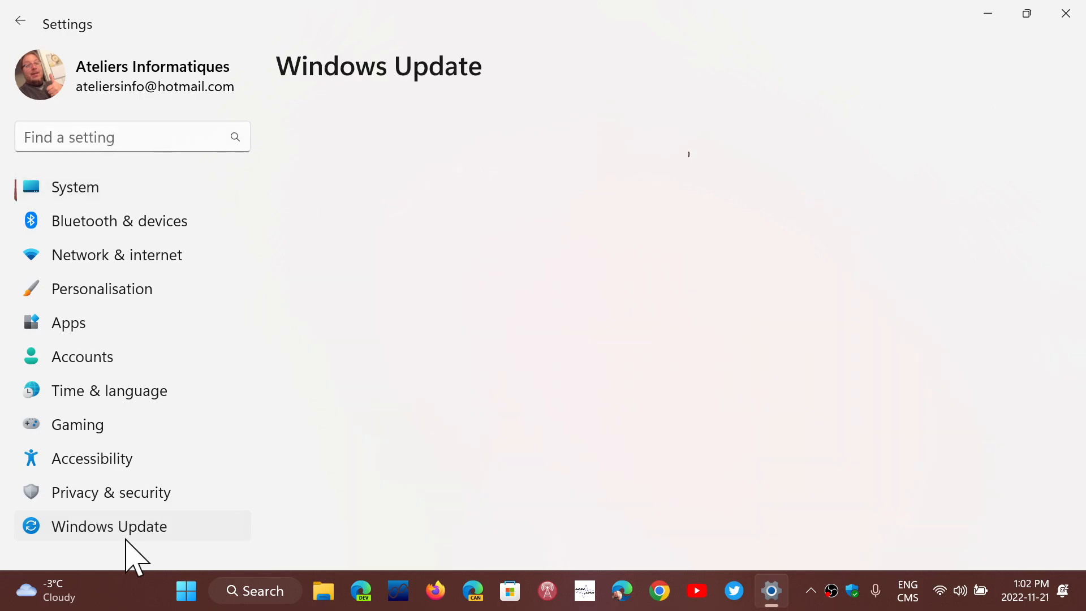
{"action": "left_click", "coordinate": [109, 526]}
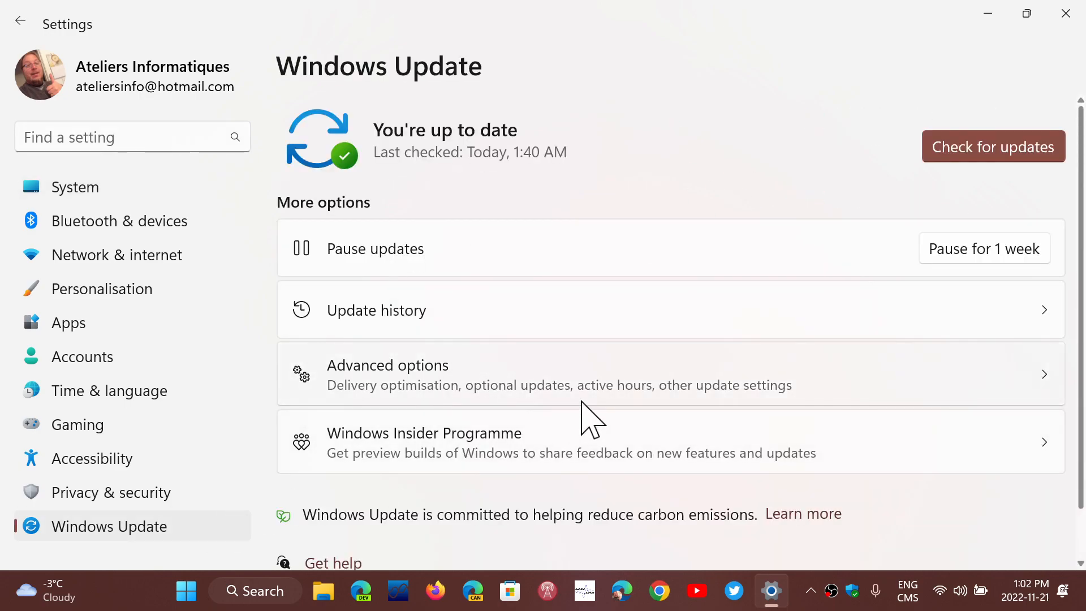
{"action": "mouse_move", "coordinate": [353, 371]}
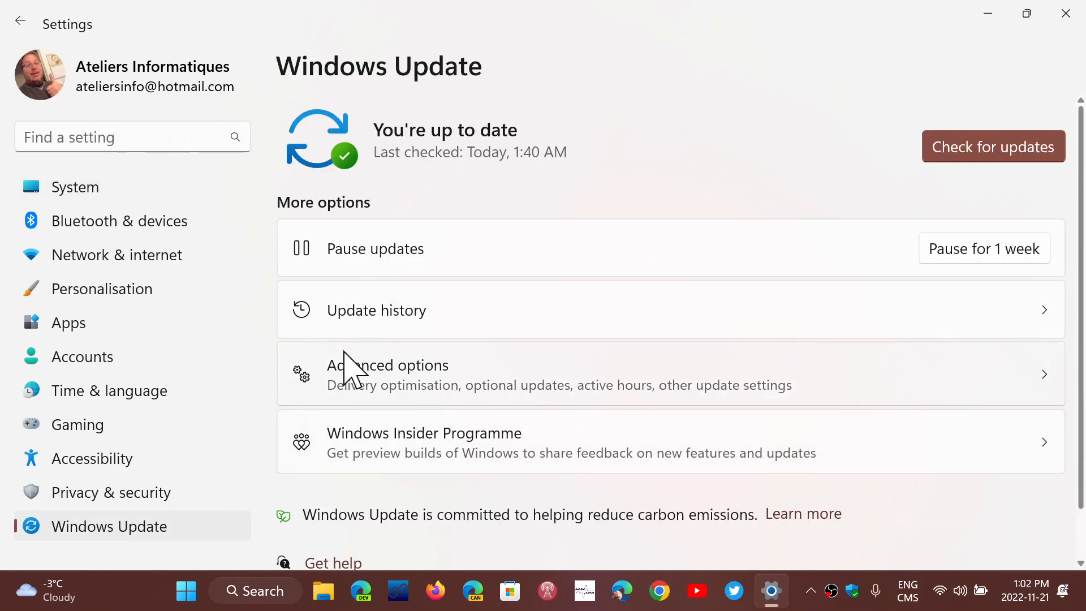
{"action": "mouse_move", "coordinate": [538, 248]}
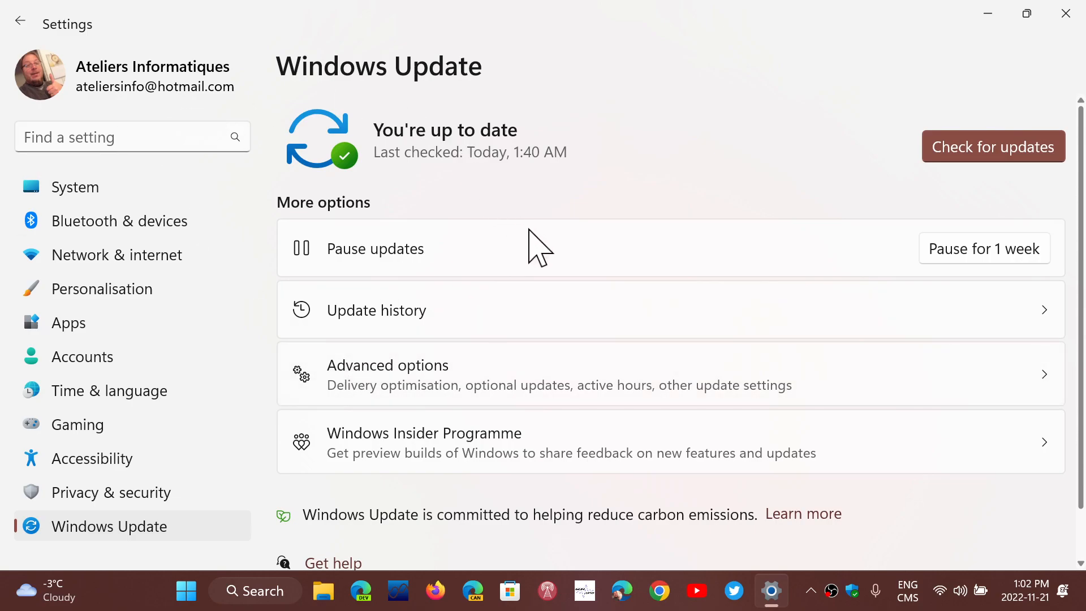
{"action": "mouse_move", "coordinate": [287, 212]}
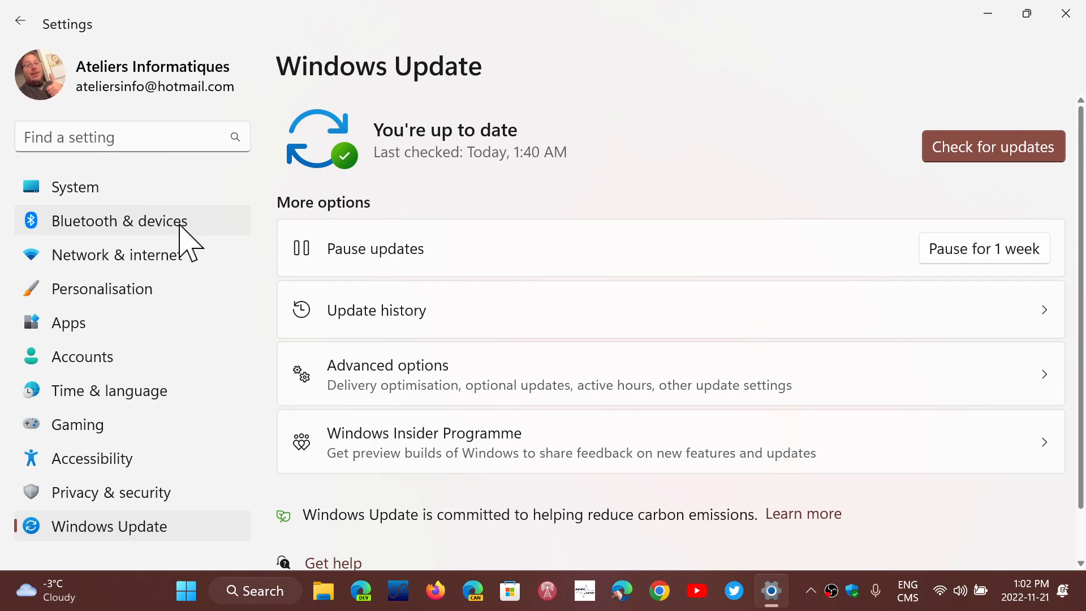
Show the Printers & scanners list, including the EPSON ET-2750, under Bluetooth & devices
{"action": "left_click", "coordinate": [119, 220]}
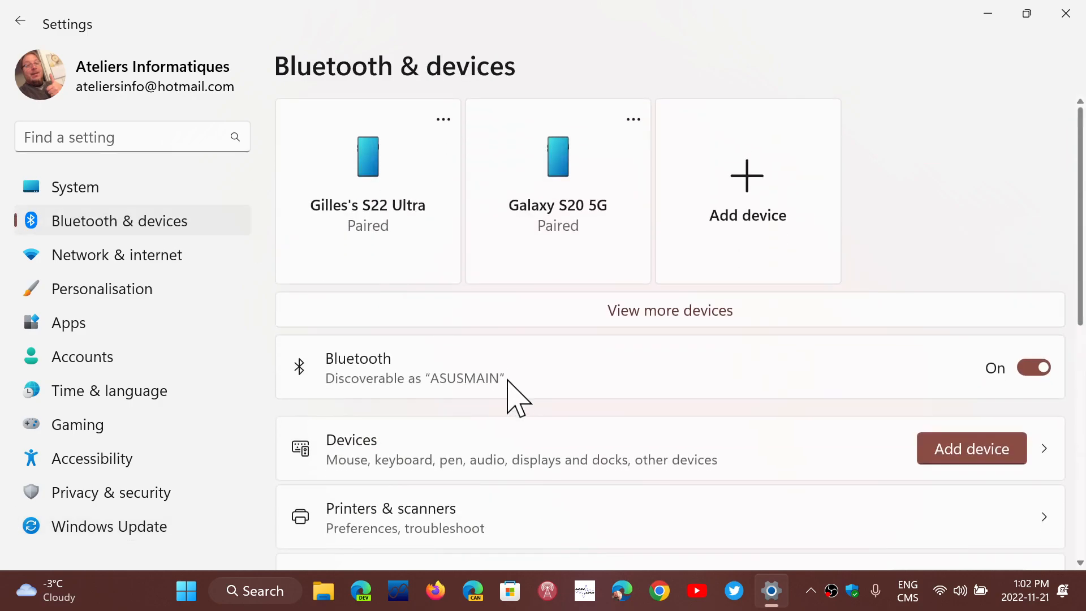
{"action": "scroll", "scroll_direction": "down", "scroll_amount": 3}
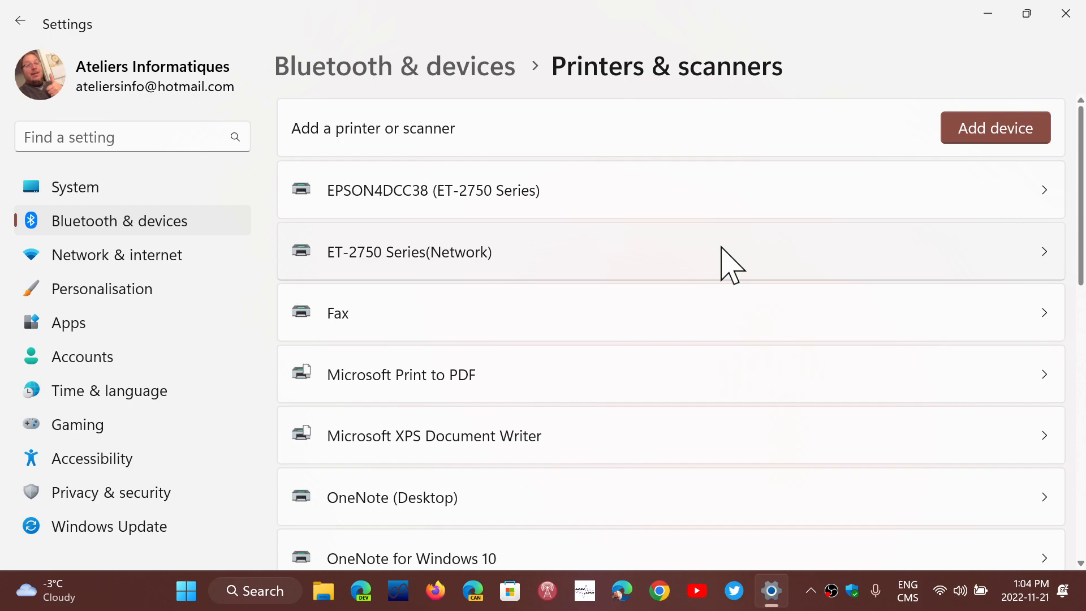
{"action": "mouse_move", "coordinate": [998, 20]}
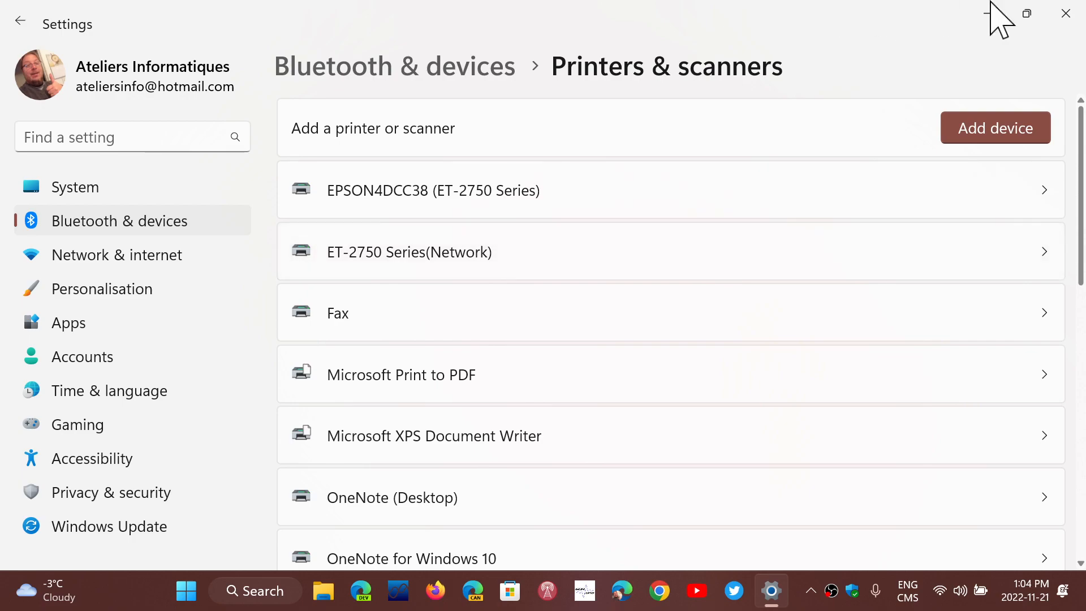
Close the Settings window, leaving the starry Windows 11 desktop
{"action": "left_click", "coordinate": [1063, 14]}
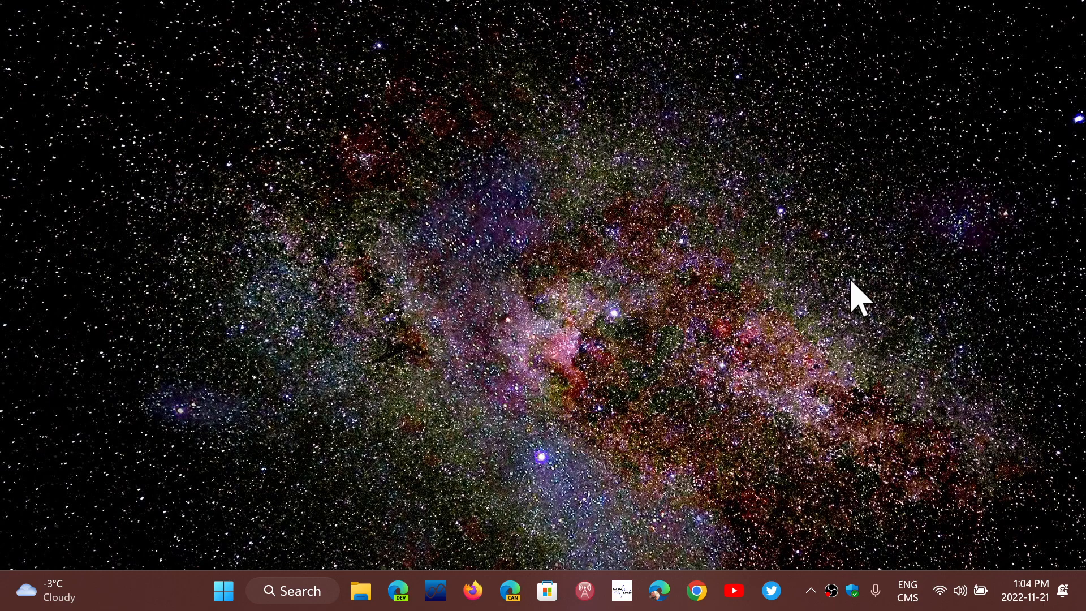
{"action": "mouse_move", "coordinate": [514, 371]}
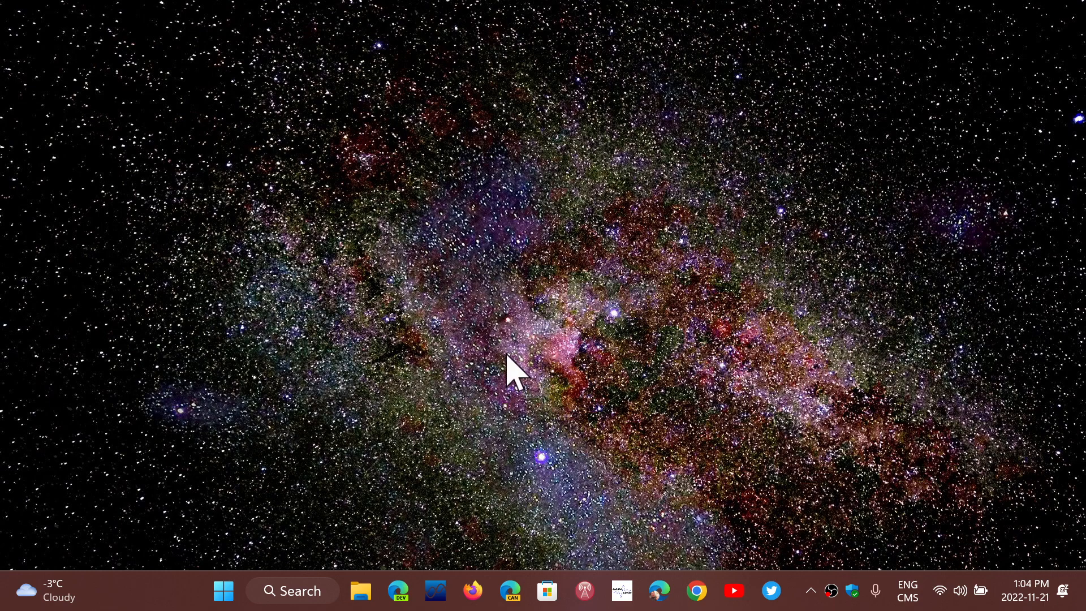